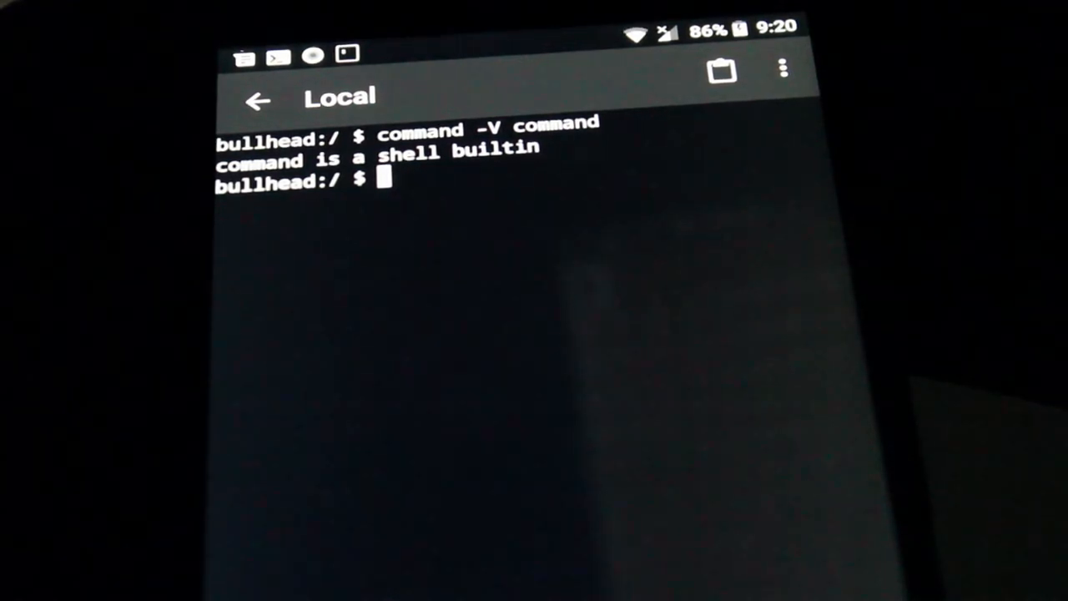
- Run 'type -a type' in the local shell, which fails with a whence unknown-option error
text(type -a type)
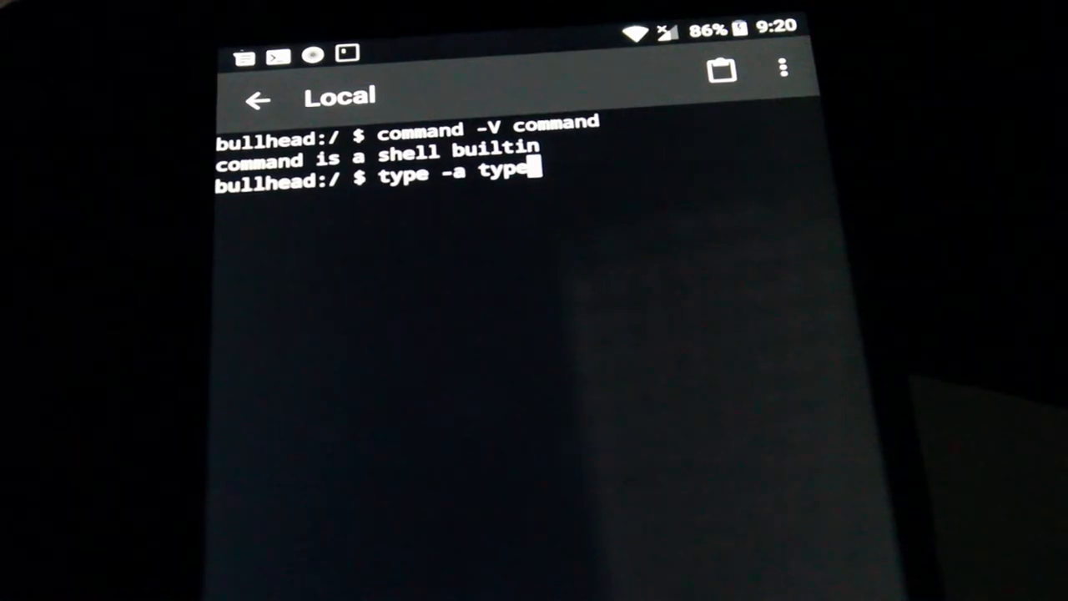
key(Return)
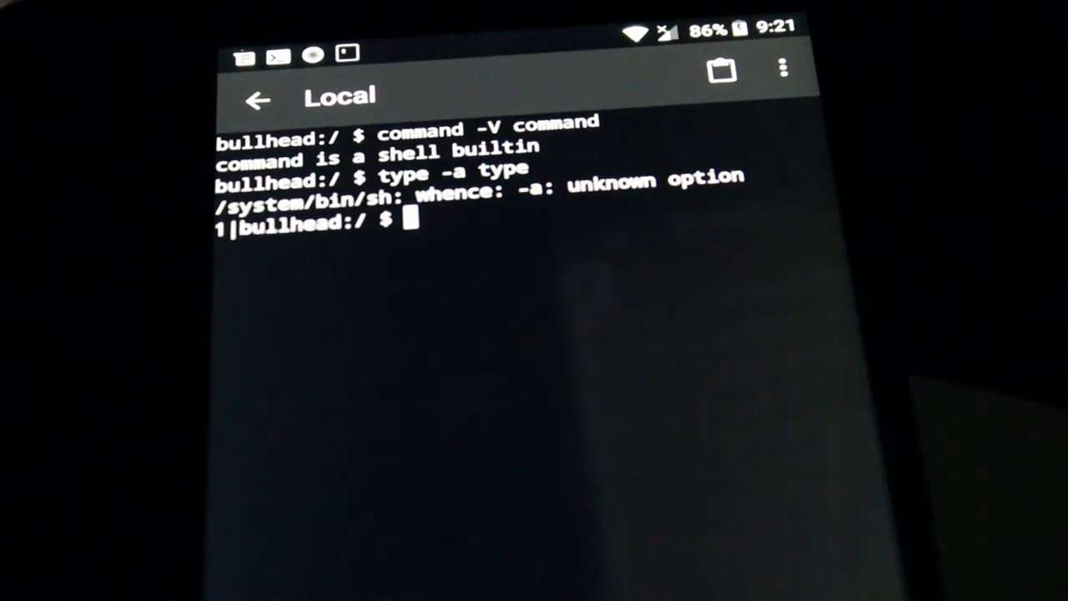
- Run 'type type', showing an alias for '\builtin whence -v', then clear the screen
text(type type)
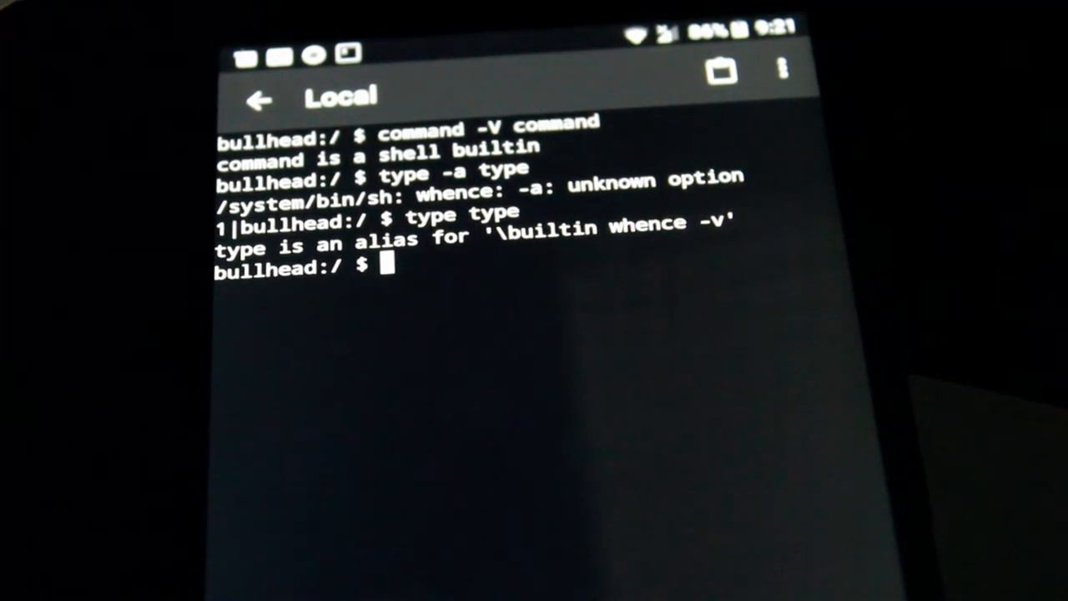
text(clear)
text(echo $0)
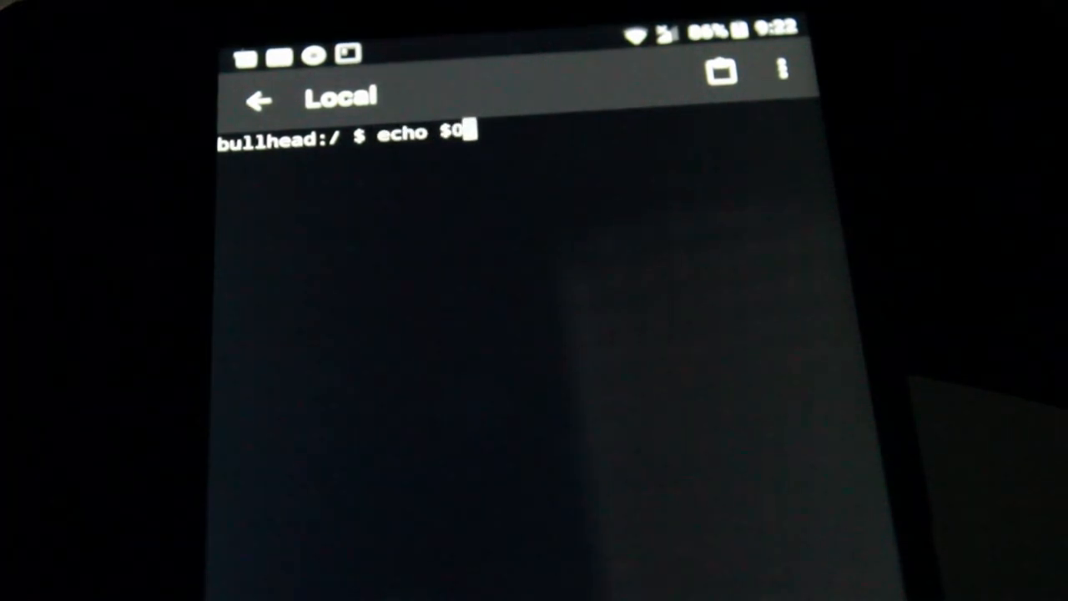
- Run 'echo $0' to check which shell the local terminal is using
key(Return)
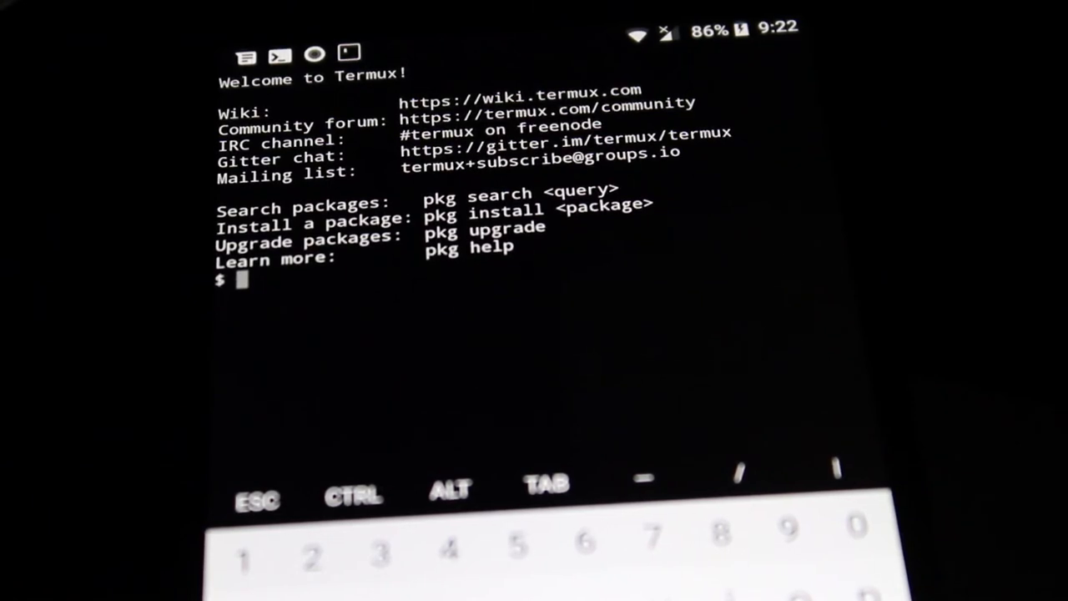
- Run 'command -V command' and 'type -a type' in Termux, both reporting shell builtins
text(command -V command)
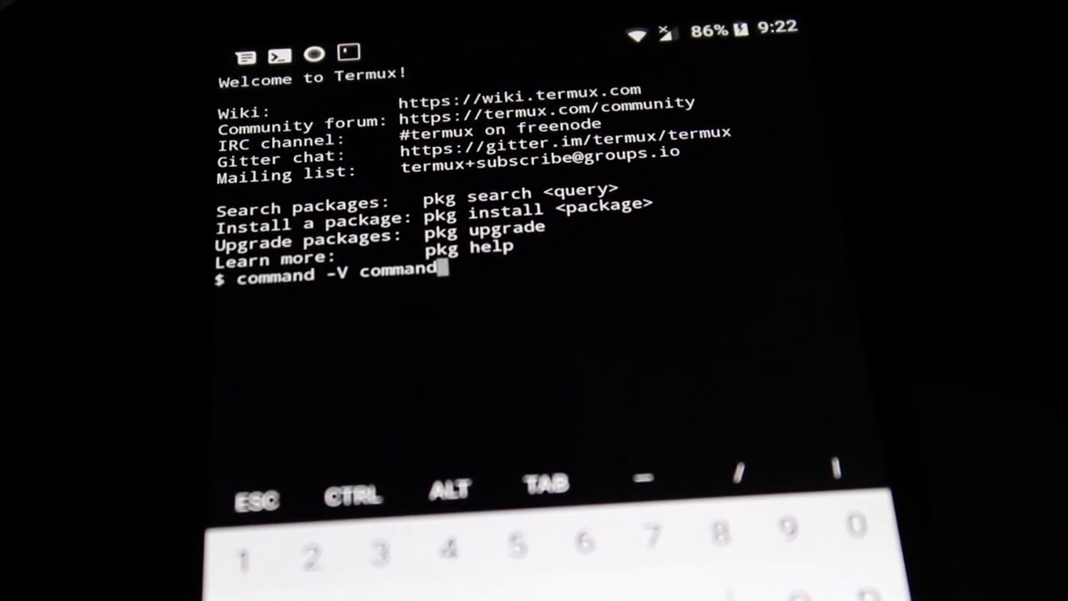
key(Return)
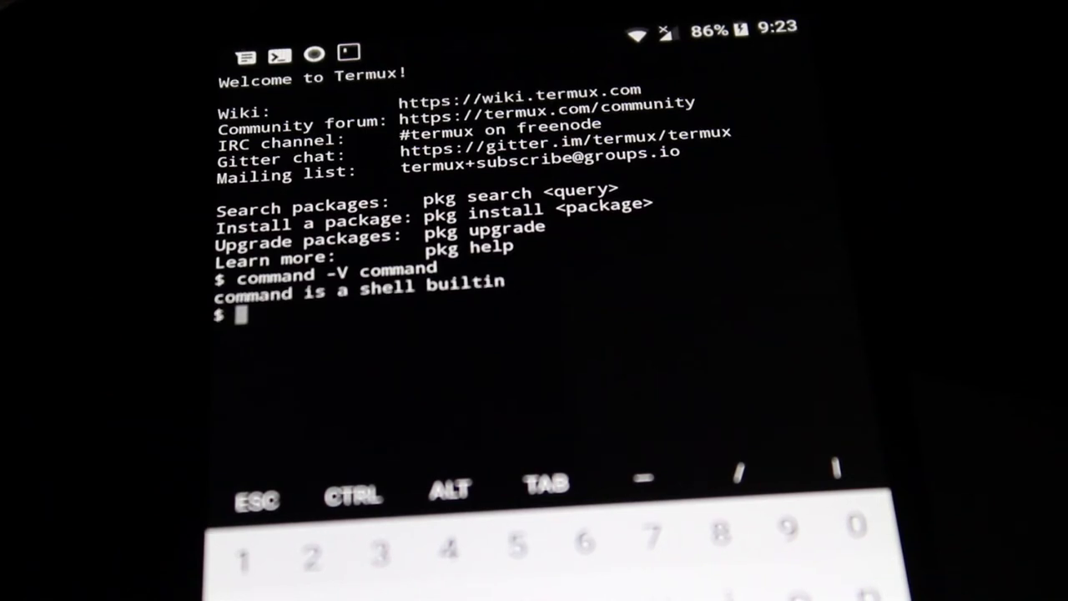
text(type -a type)
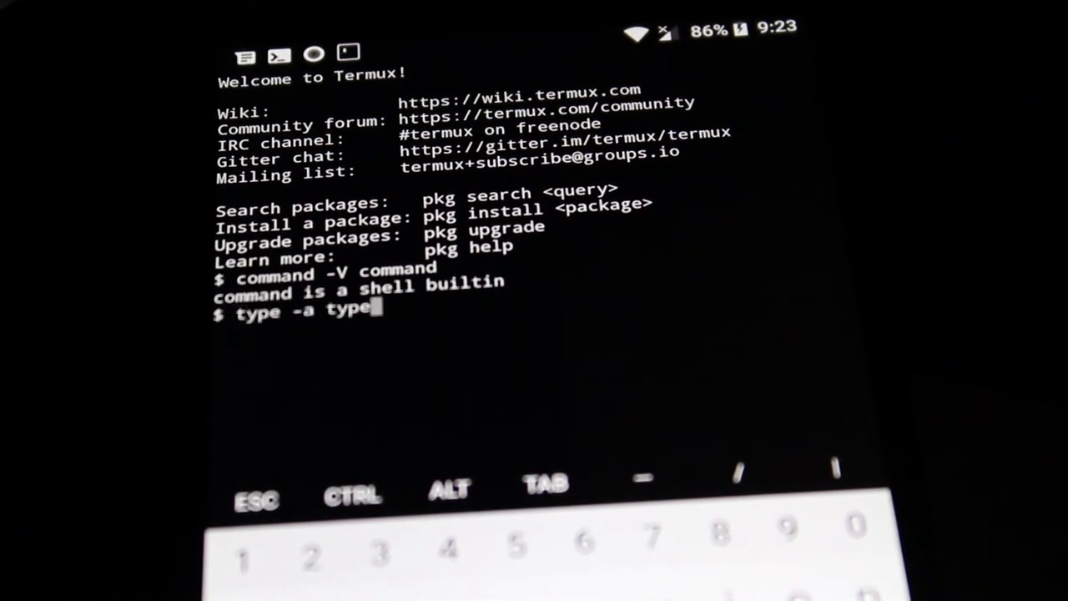
key(Return)
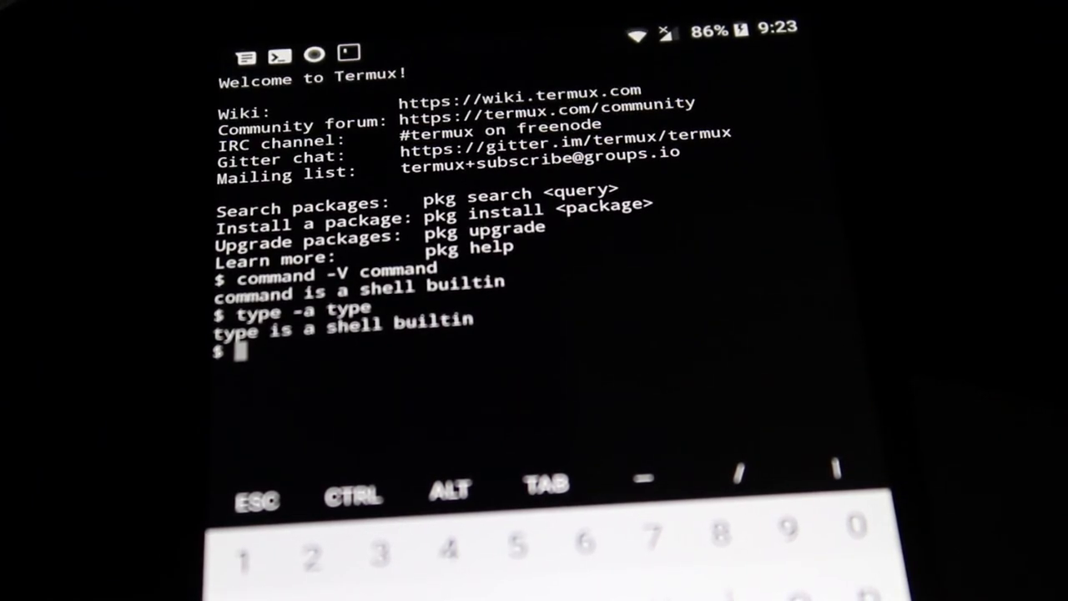
- Run 'type type' in Termux, confirming a shell builtin, and enter 'clear' at the prompt
text(type type)
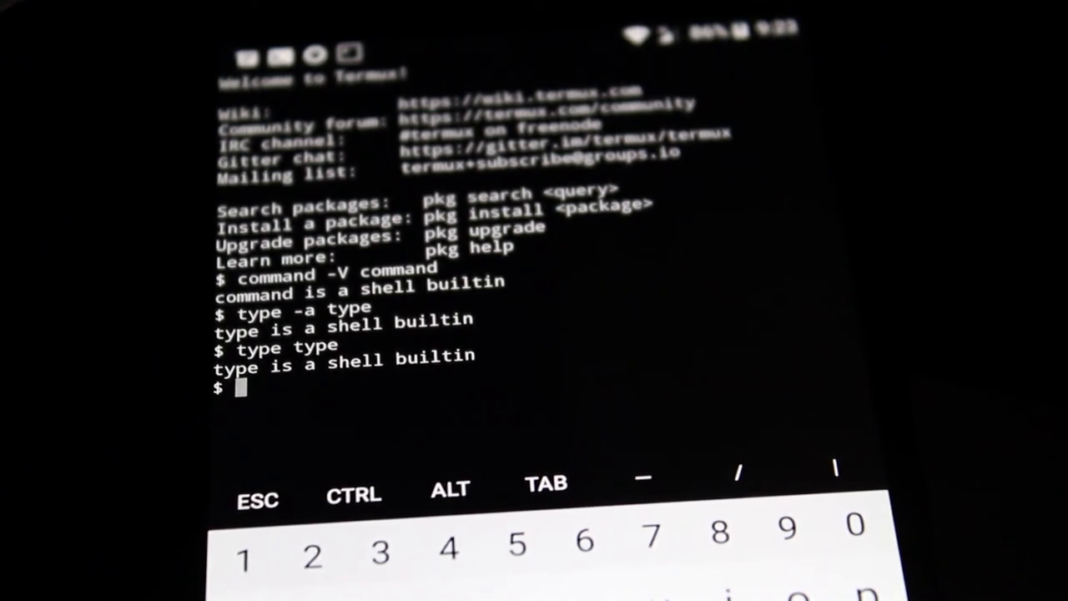
text(clear)
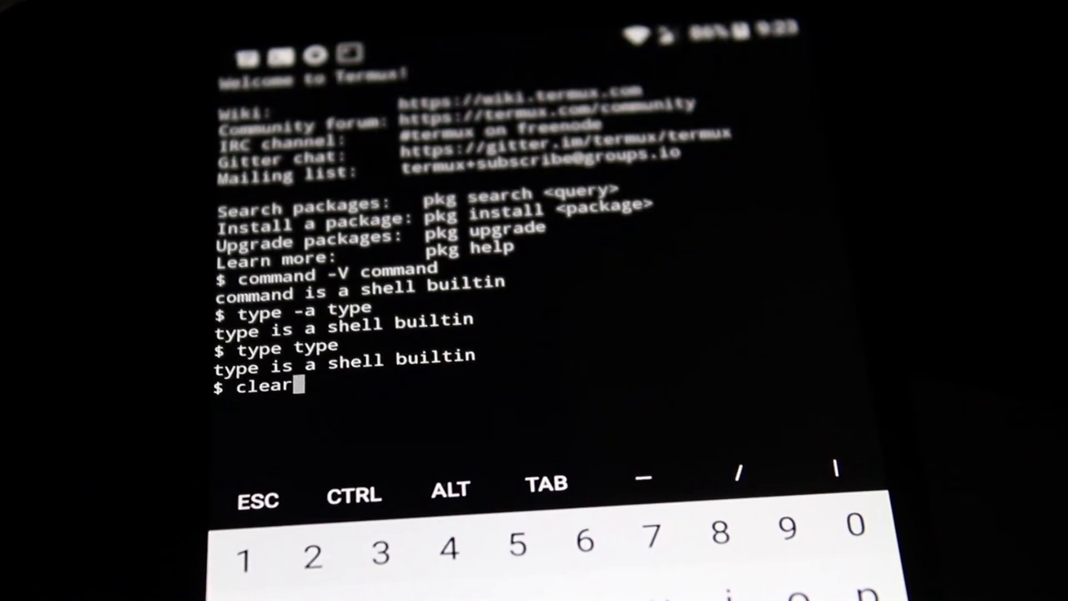
- Clear the screen and run 'echo $0', showing /data/data/com.termux/files/usr/bin/bash
key(Return)
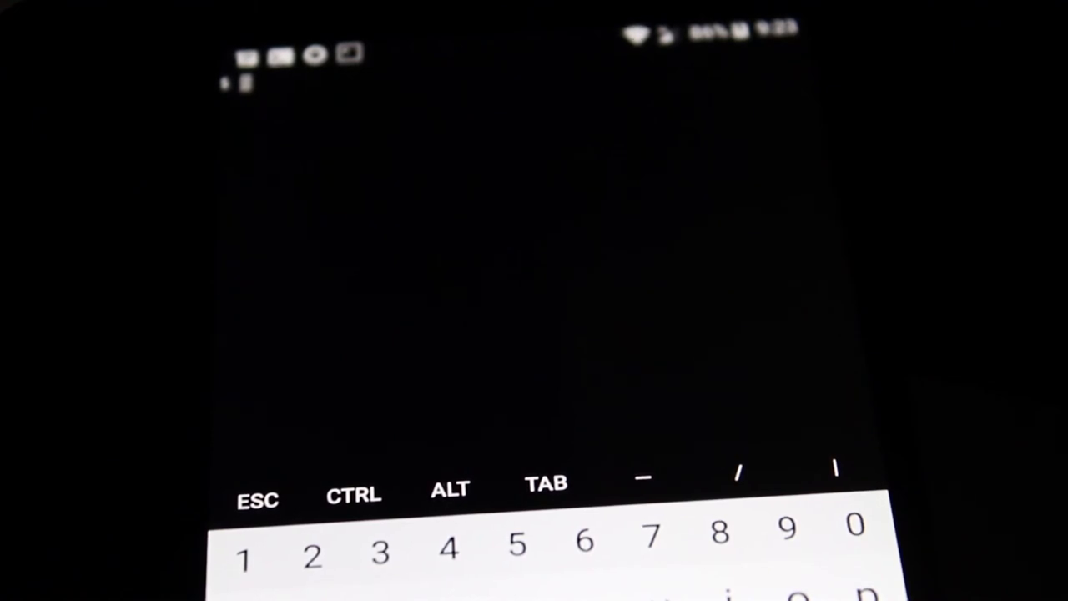
text(echo $0)
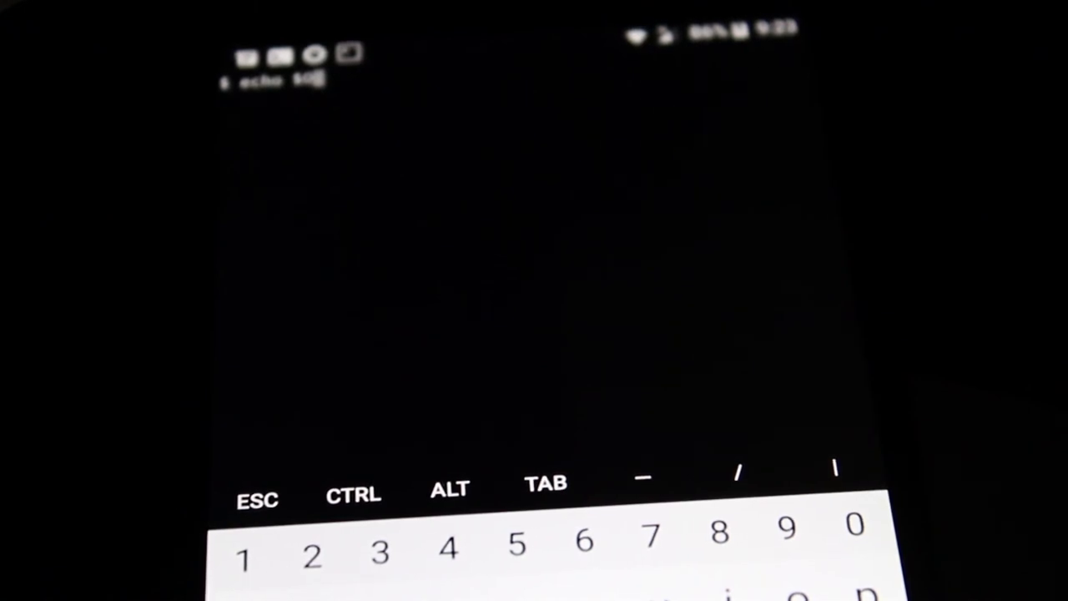
key(Return)
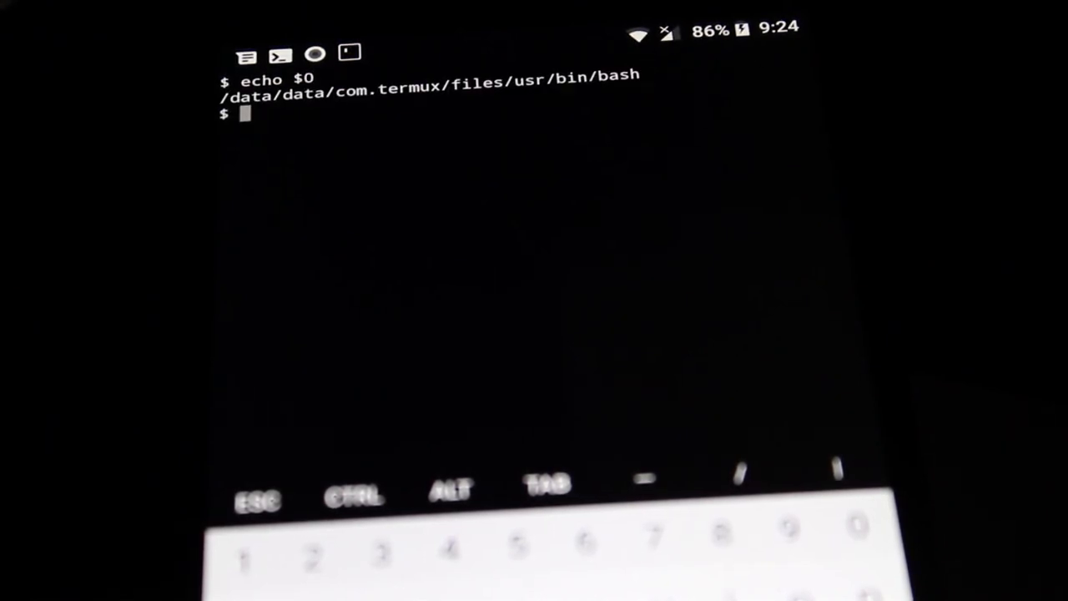